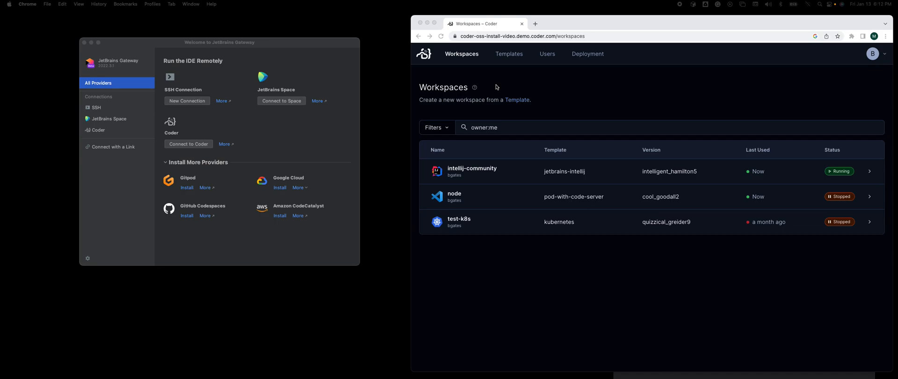
mouse_move(251, 40)
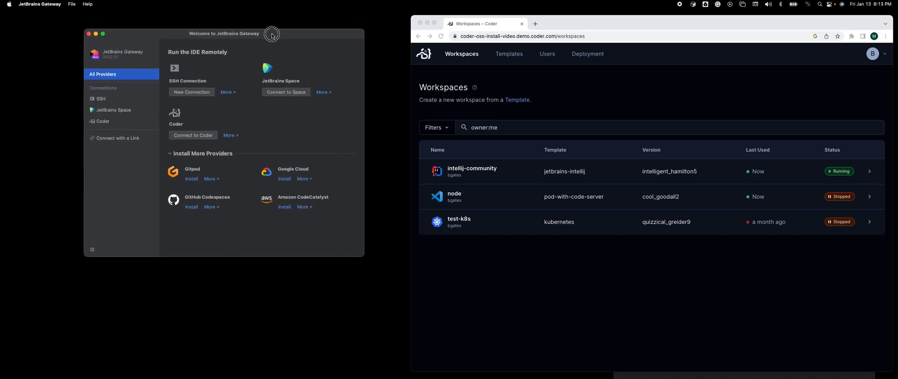
mouse_move(323, 44)
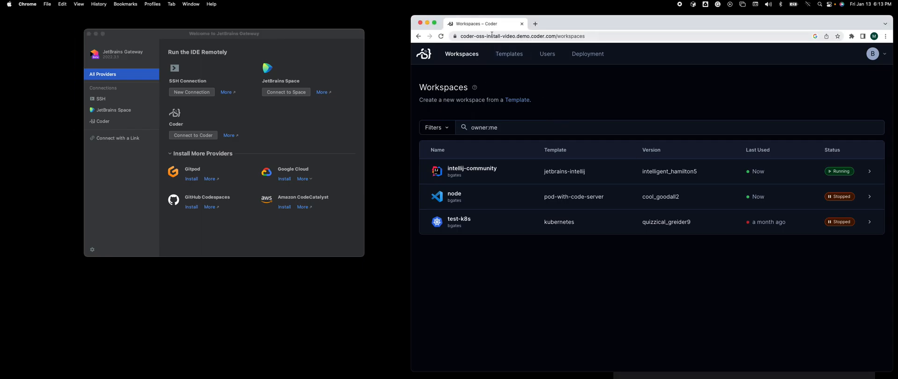
mouse_move(508, 172)
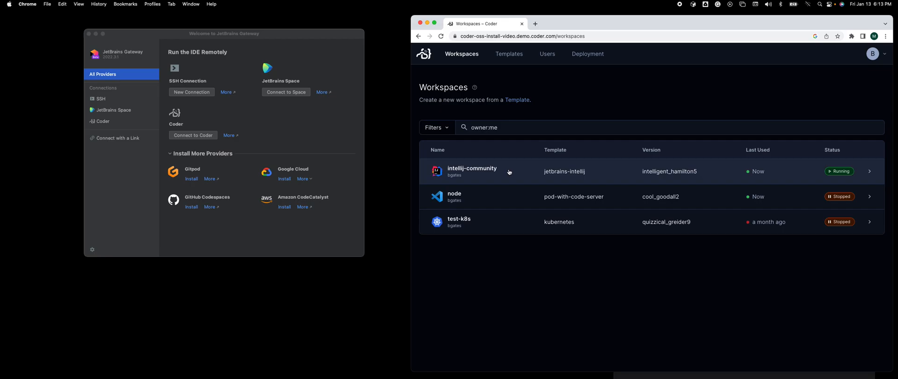
- Show the intellij-community workspace details: running, 4 CPU cores, 8GB memory, agent connected
click(472, 171)
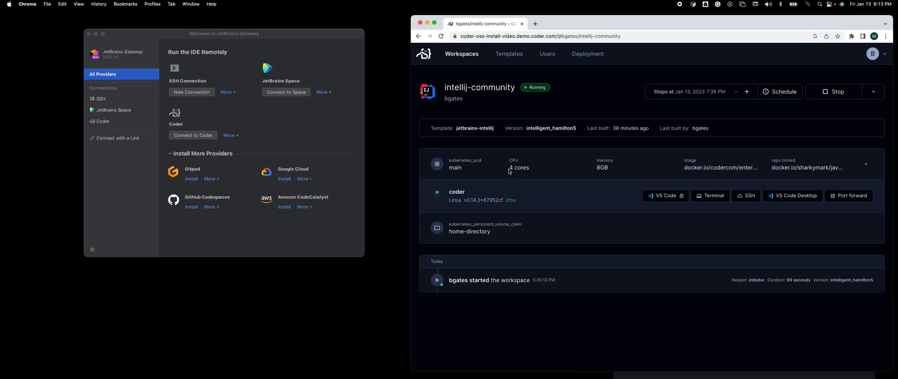
mouse_move(497, 131)
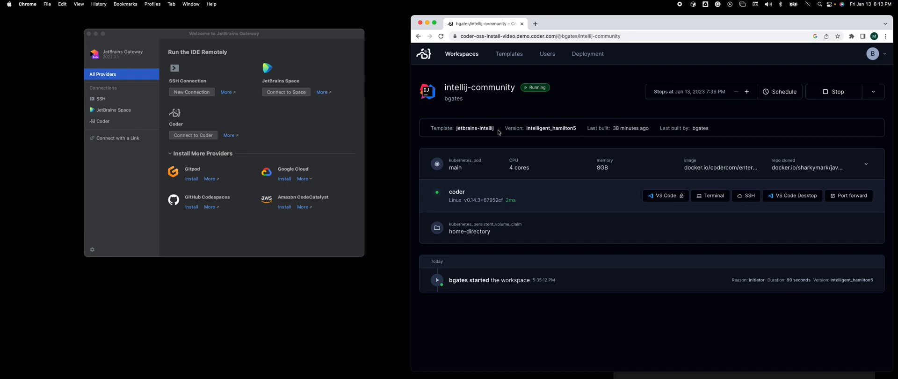
mouse_move(825, 167)
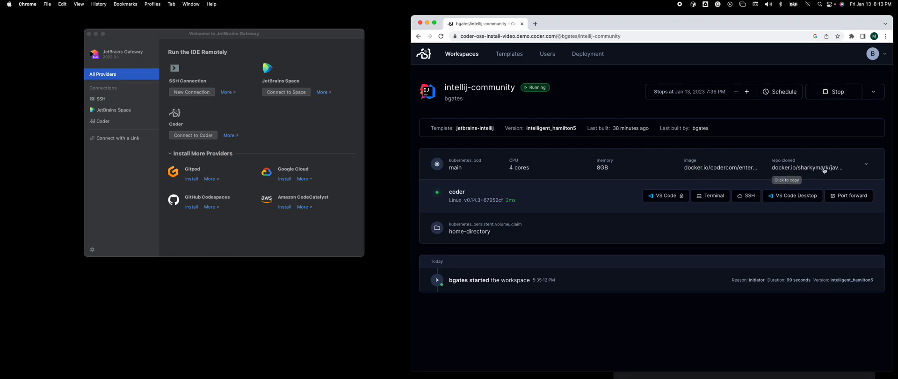
mouse_move(816, 168)
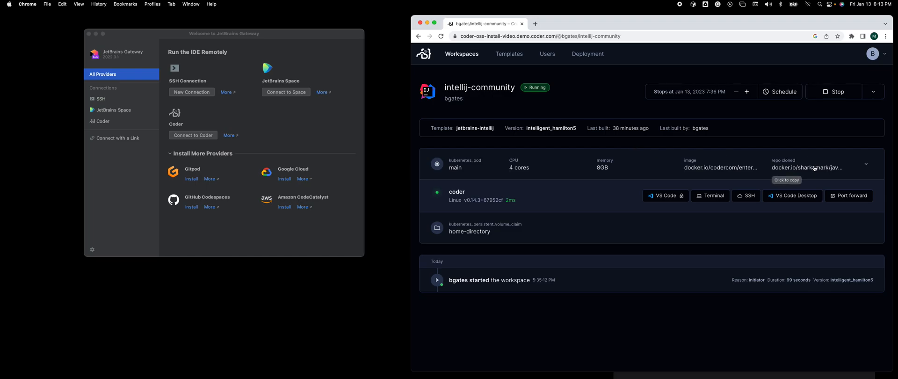
mouse_move(521, 161)
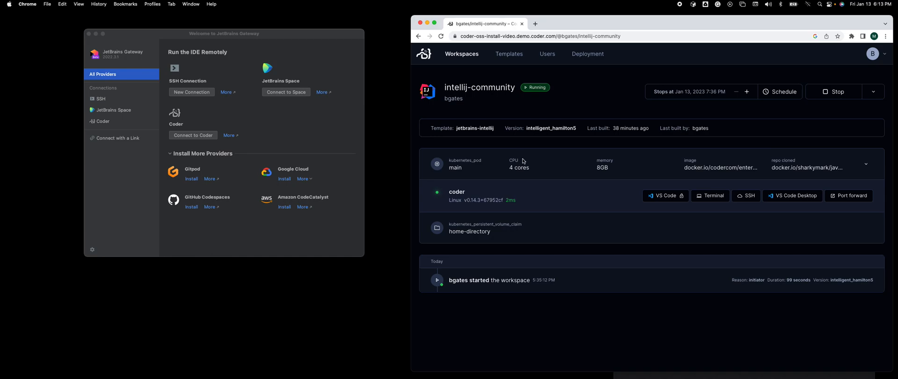
mouse_move(556, 136)
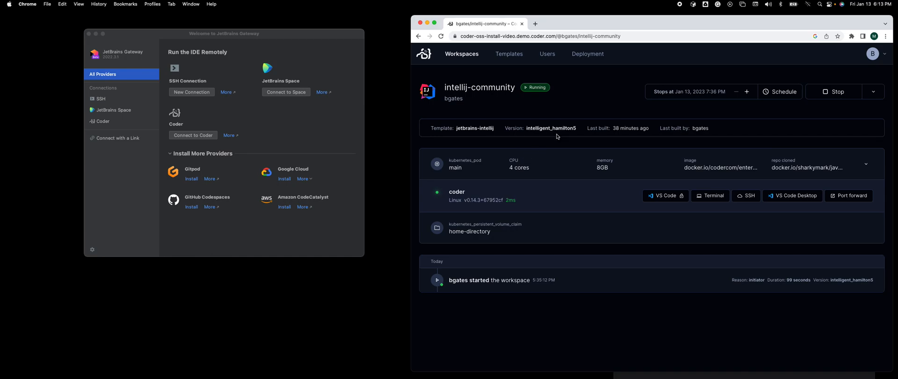
mouse_move(523, 168)
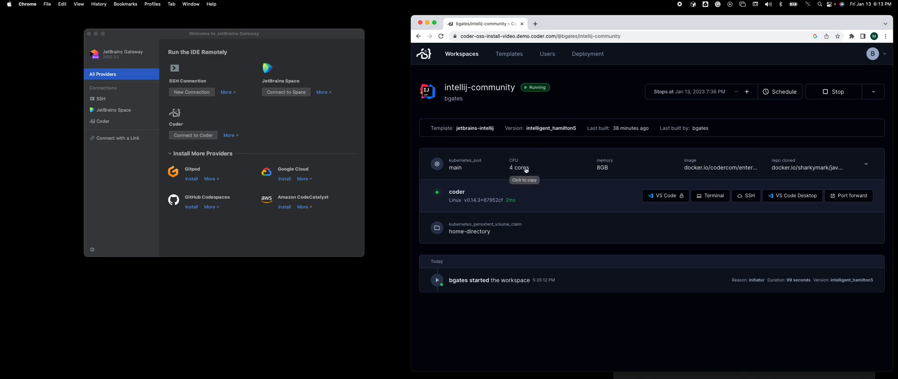
mouse_move(602, 167)
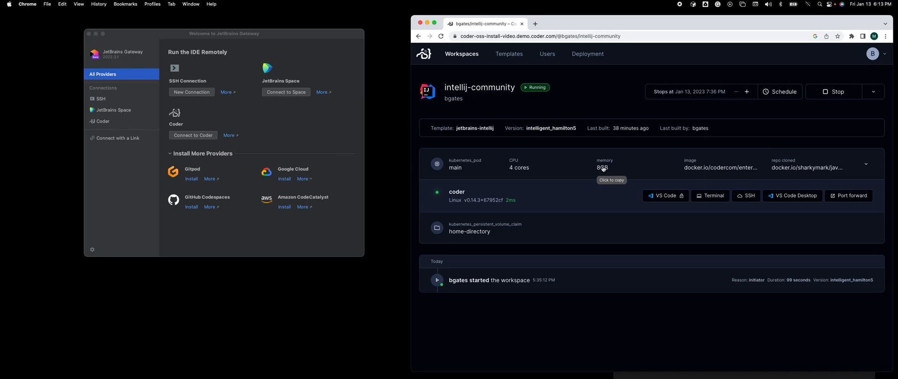
mouse_move(267, 30)
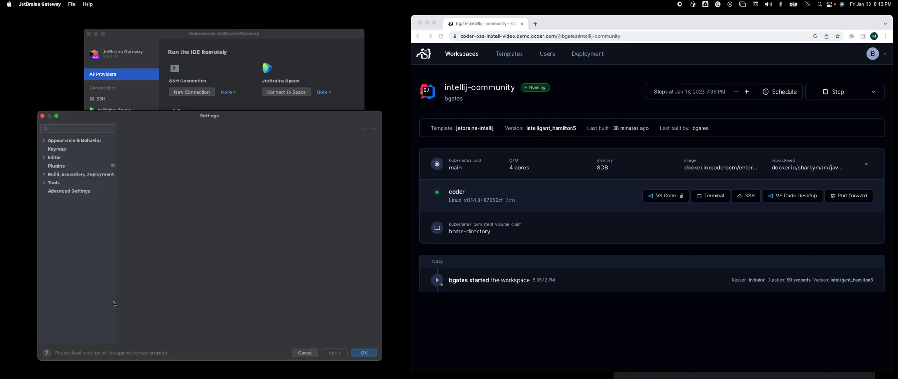
click(56, 166)
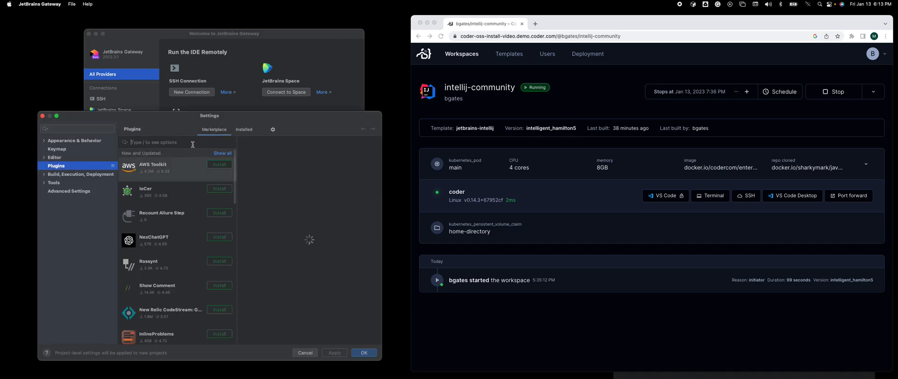
text(coder)
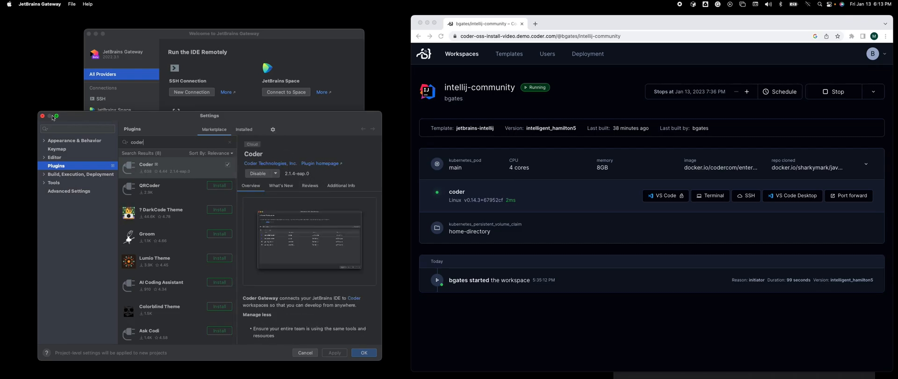
click(363, 353)
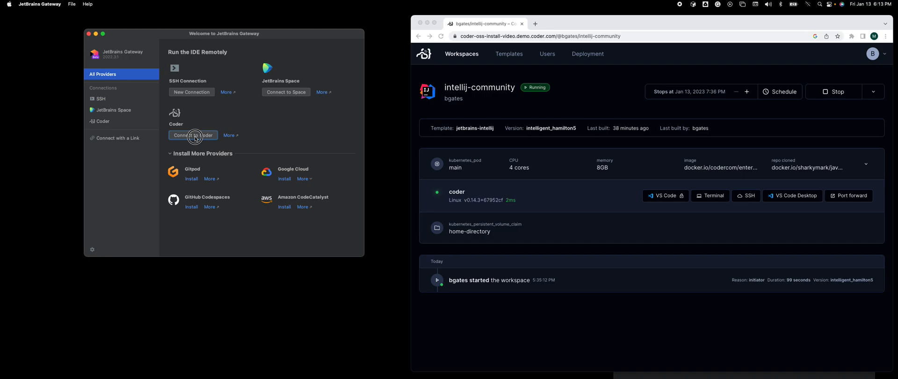
- Connect Gateway to the Coder deployment and select the running intellij-community.coder workspace
click(193, 135)
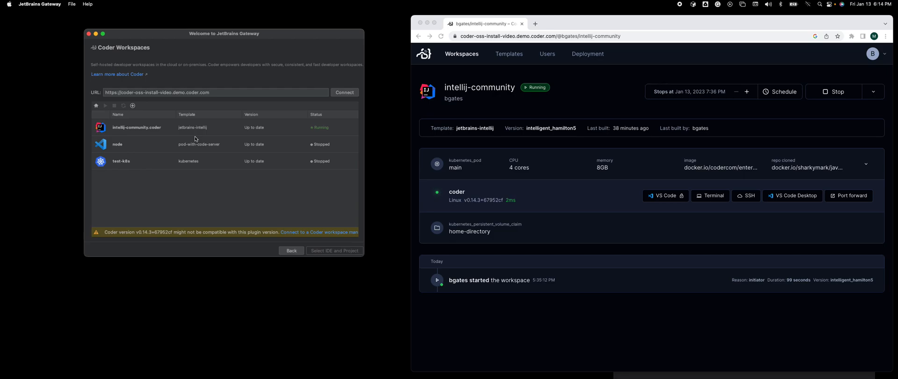
mouse_move(199, 145)
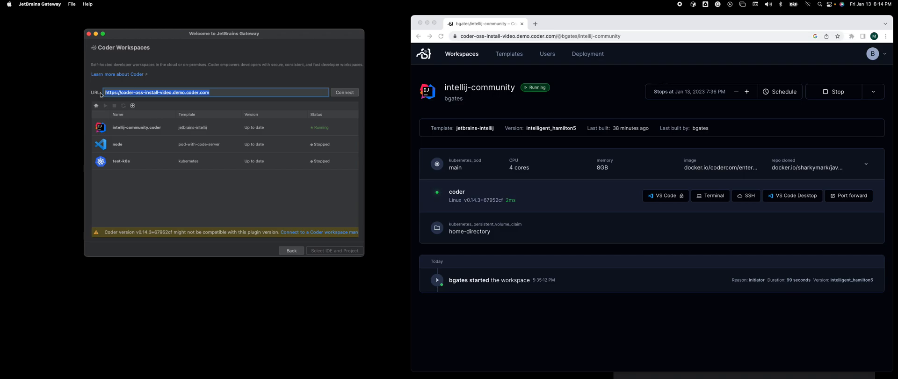
mouse_move(243, 106)
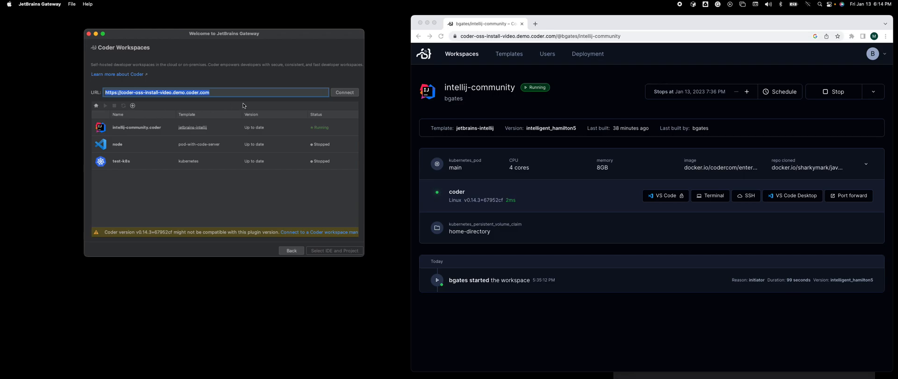
mouse_move(548, 75)
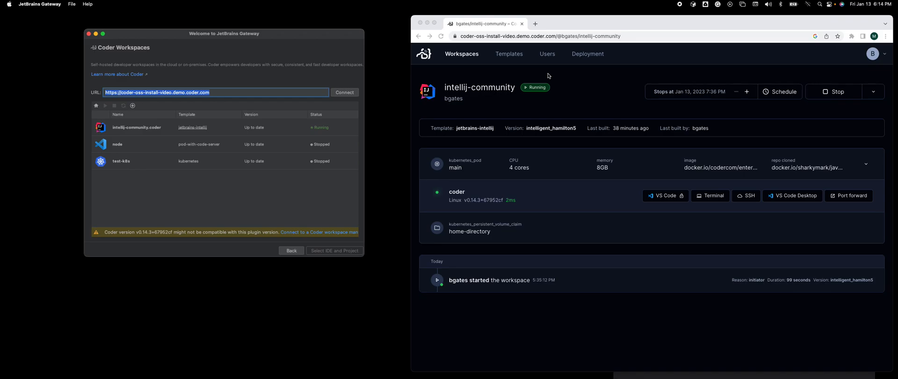
mouse_move(217, 100)
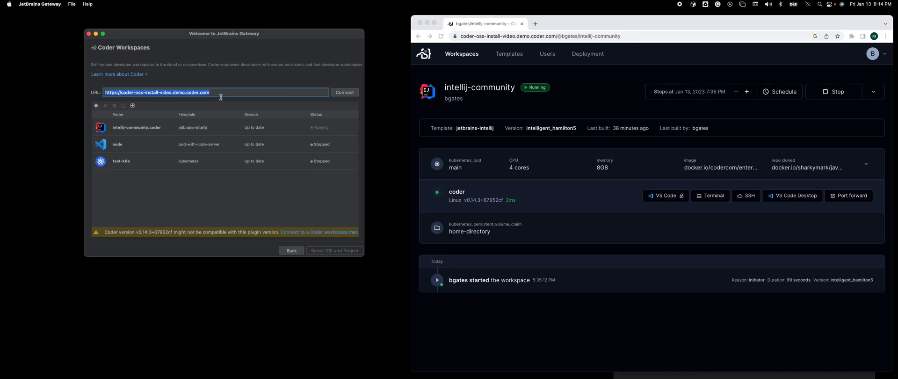
mouse_move(427, 150)
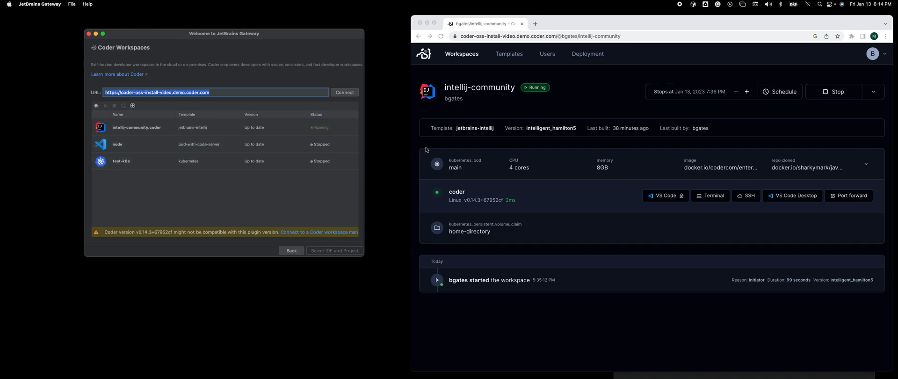
click(135, 128)
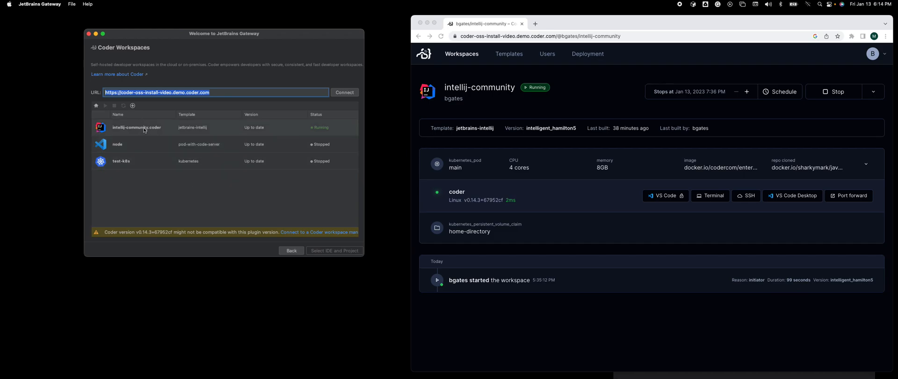
click(137, 127)
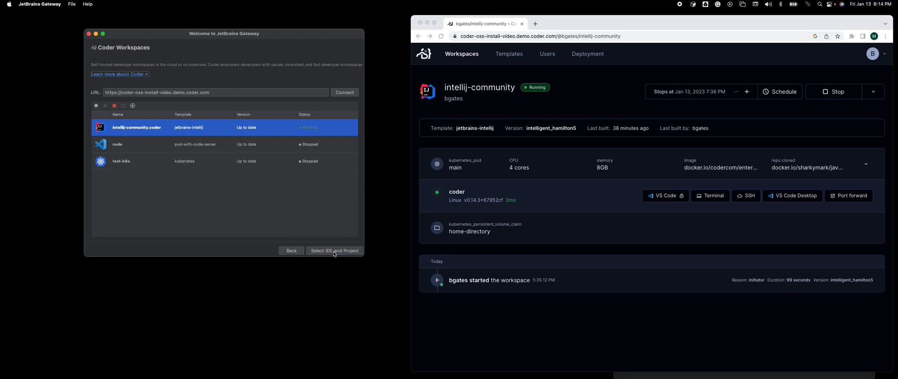
- Start IntelliJ IDEA on intellij-community.coder with /home/coder as the project directory
click(334, 250)
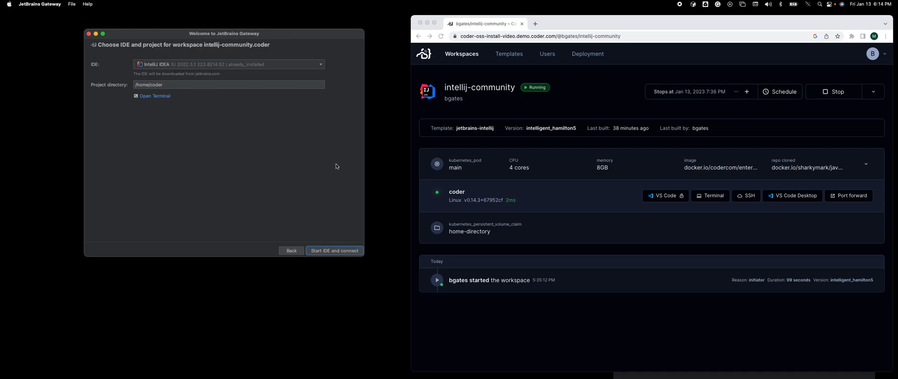
mouse_move(254, 67)
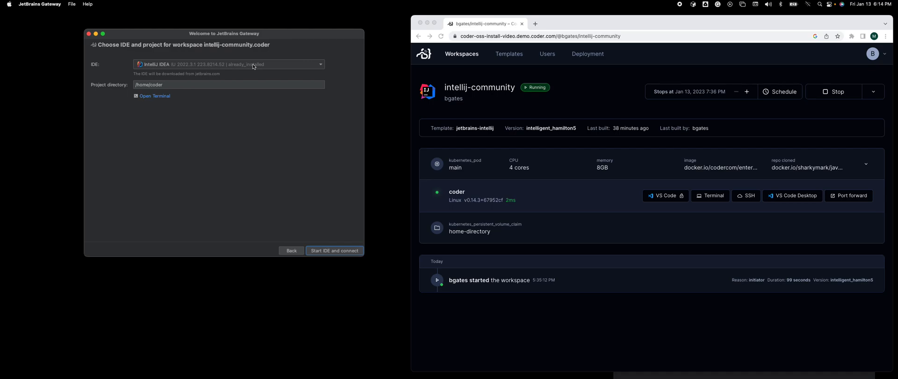
mouse_move(239, 82)
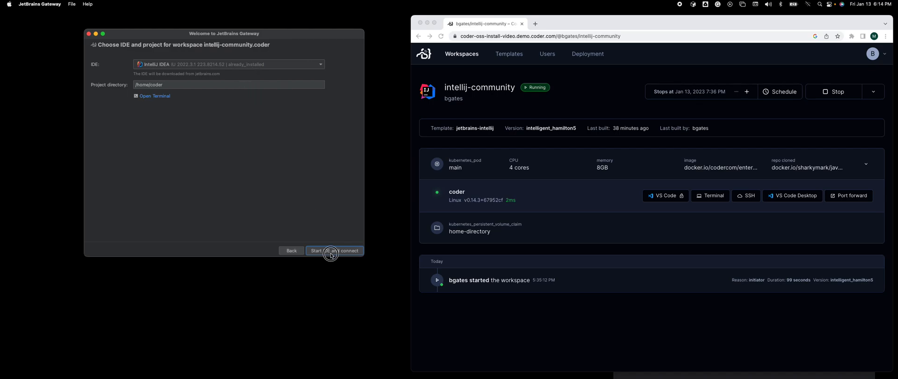
click(335, 251)
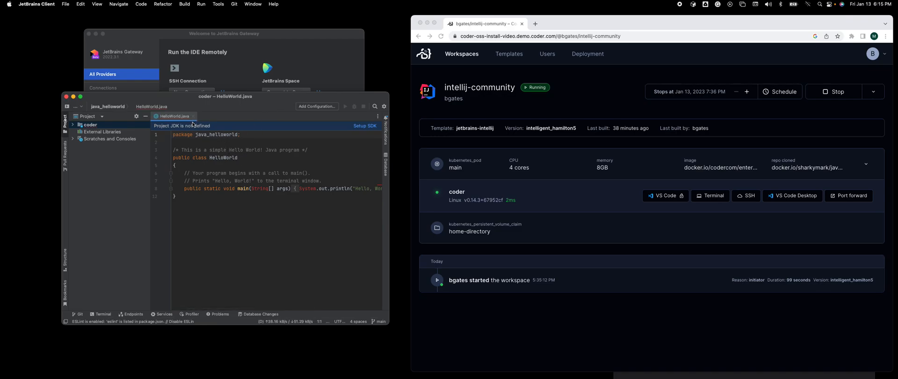
mouse_move(232, 177)
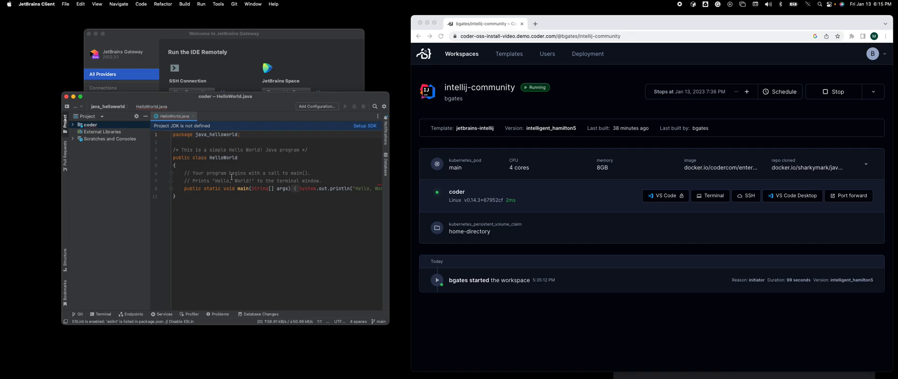
mouse_move(647, 104)
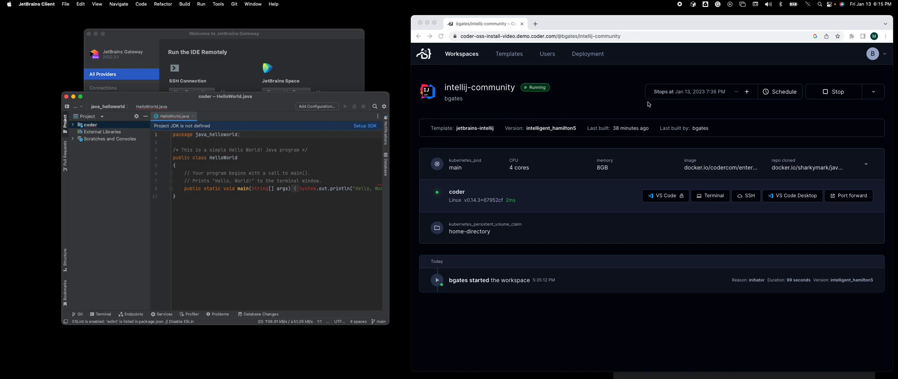